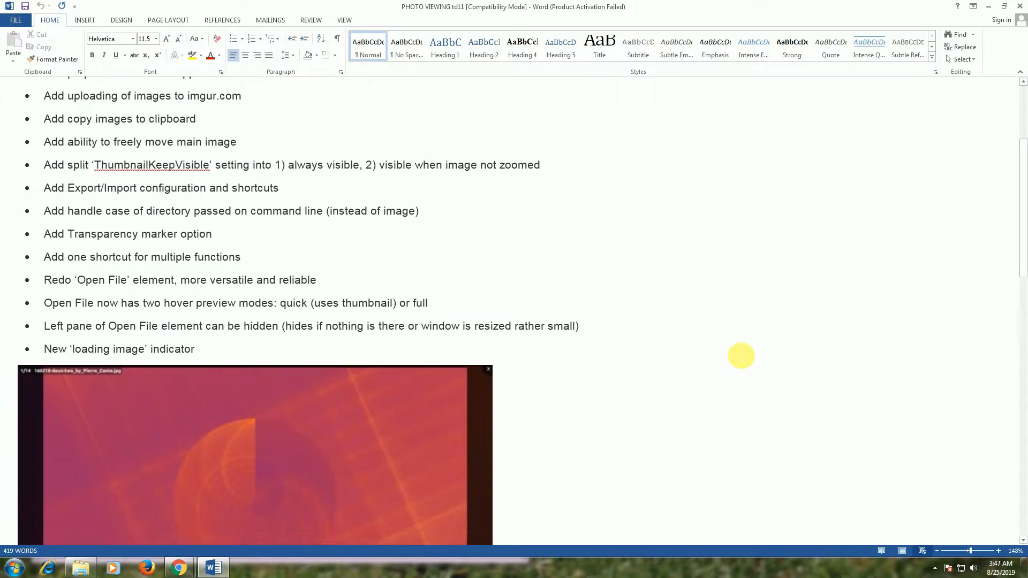
Minimize the Word notes and the Downloads Explorer window, then bring up Chrome from the taskbar
scroll(down, 3)
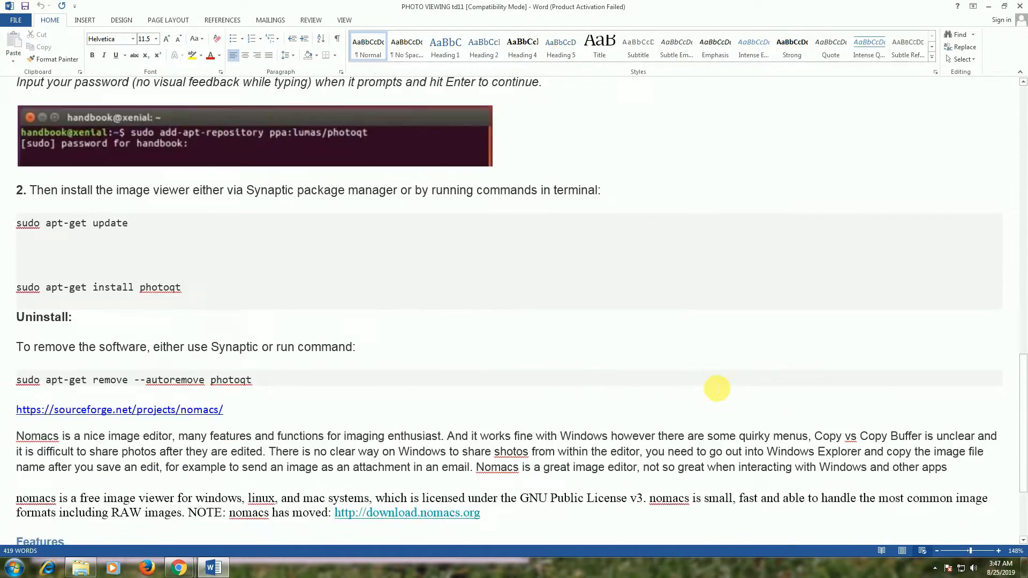
scroll(down, 3)
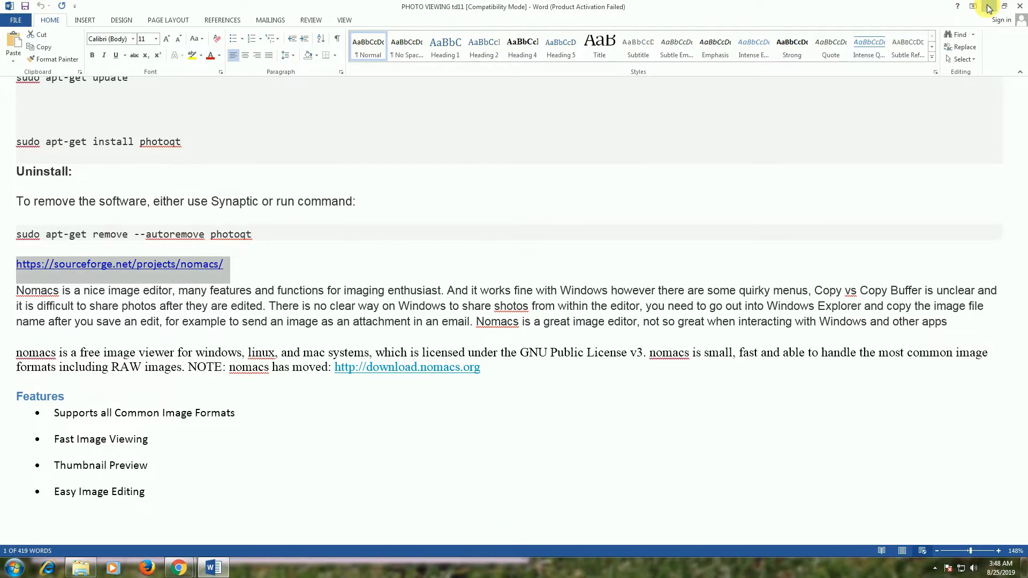
click(80, 567)
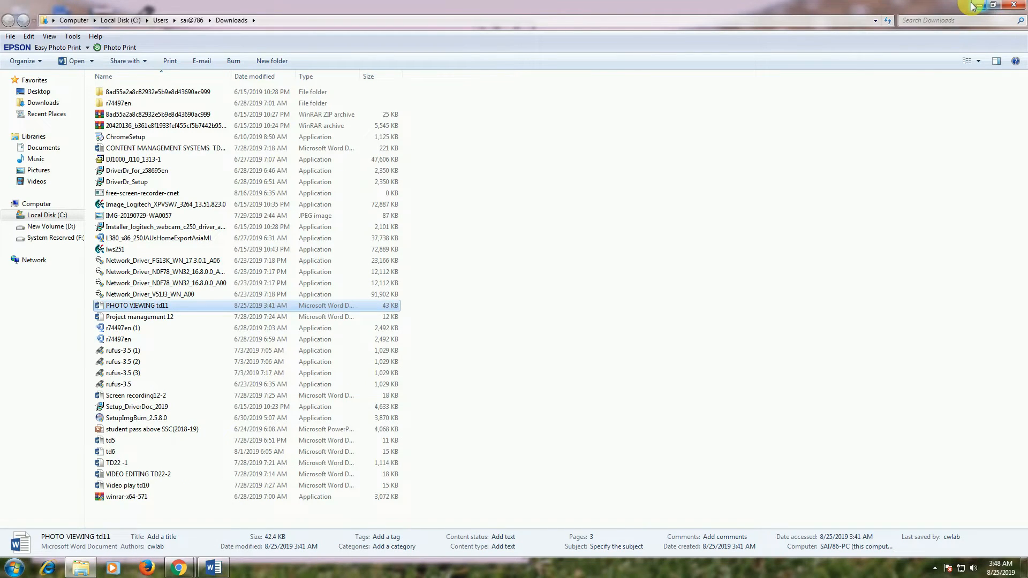
click(1002, 5)
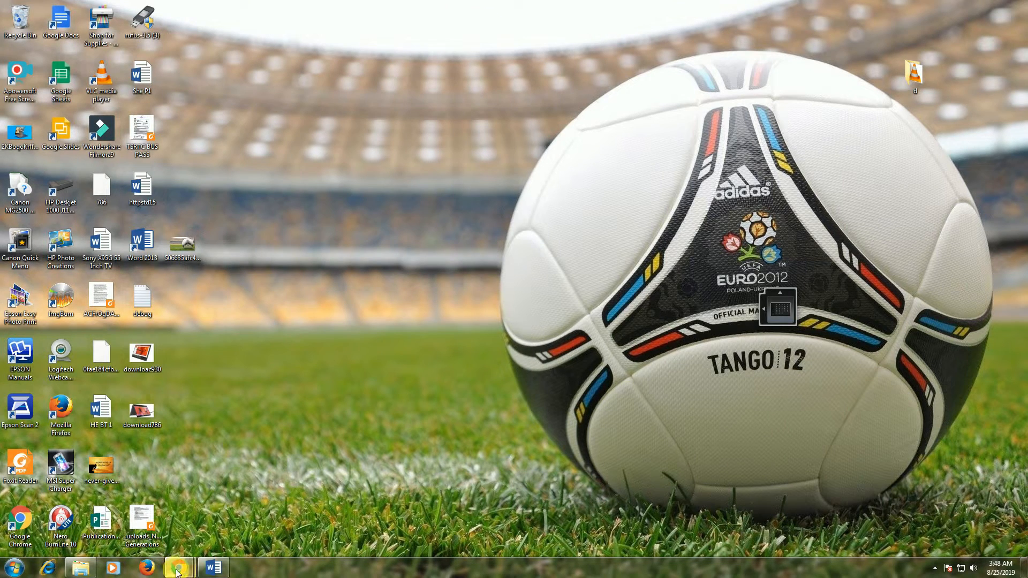
click(178, 567)
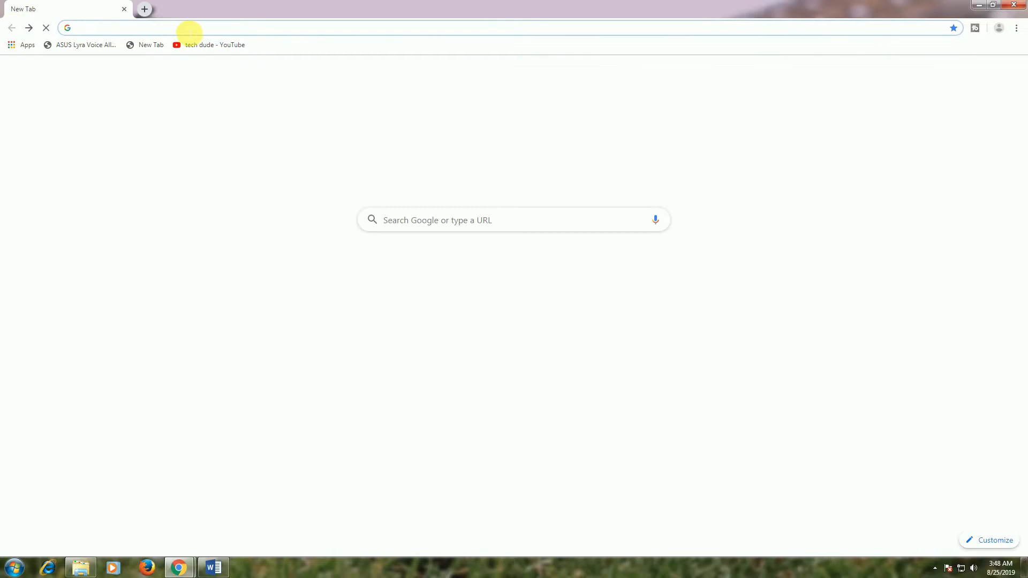
Go to the pasted SourceForge nomacs page and start the nomacs-setup-x64.msi download
right_click(191, 28)
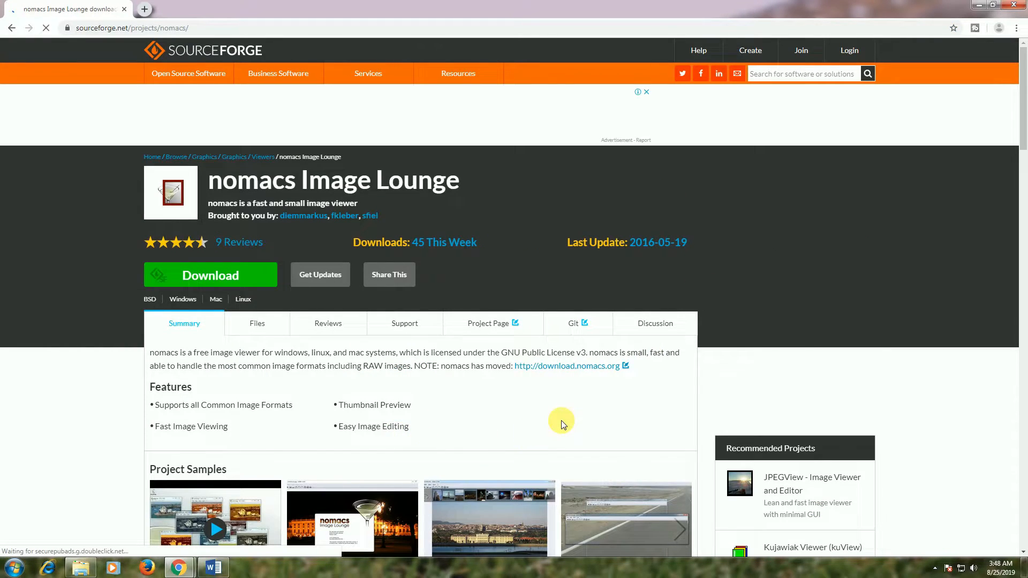
scroll(down, 3)
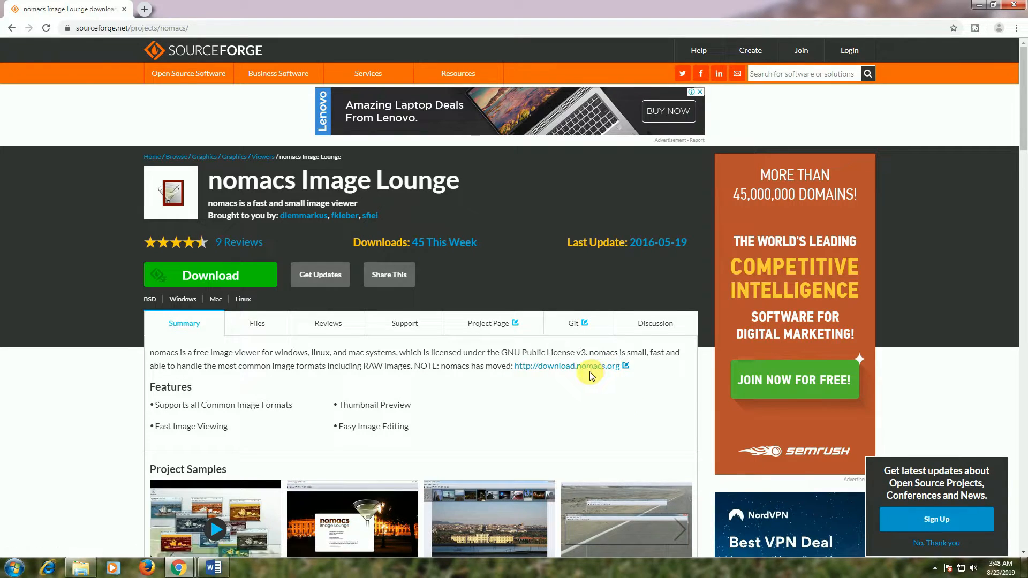
click(565, 367)
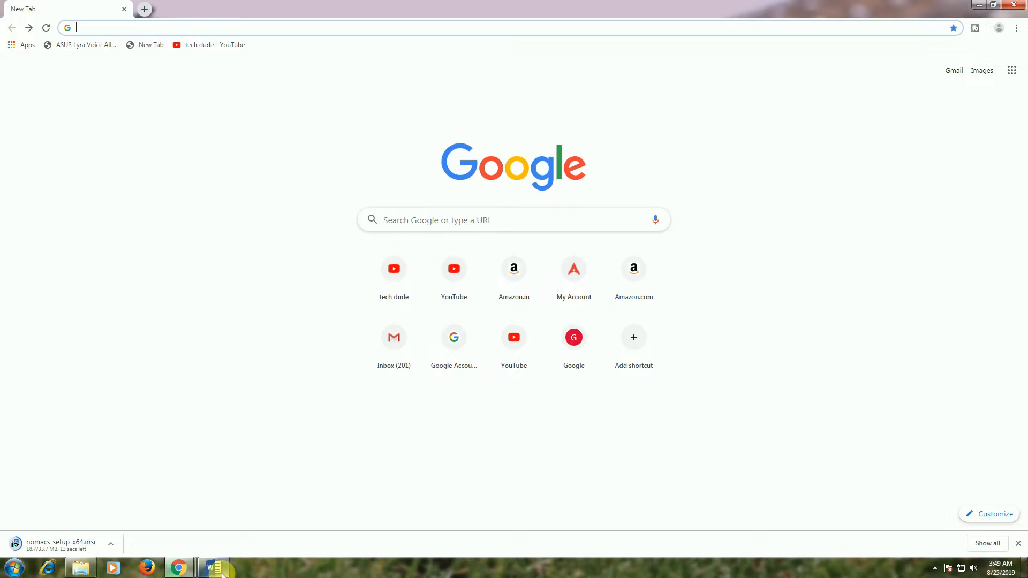
Return to the Word notes document with the ubuntuhandbook.org PhotoQt link
click(212, 566)
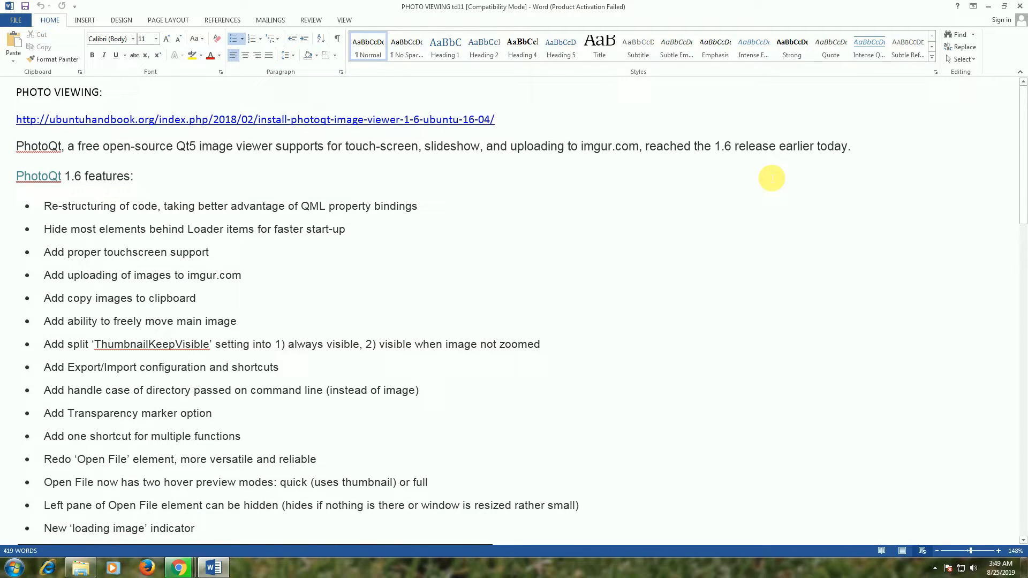
mouse_move(256, 78)
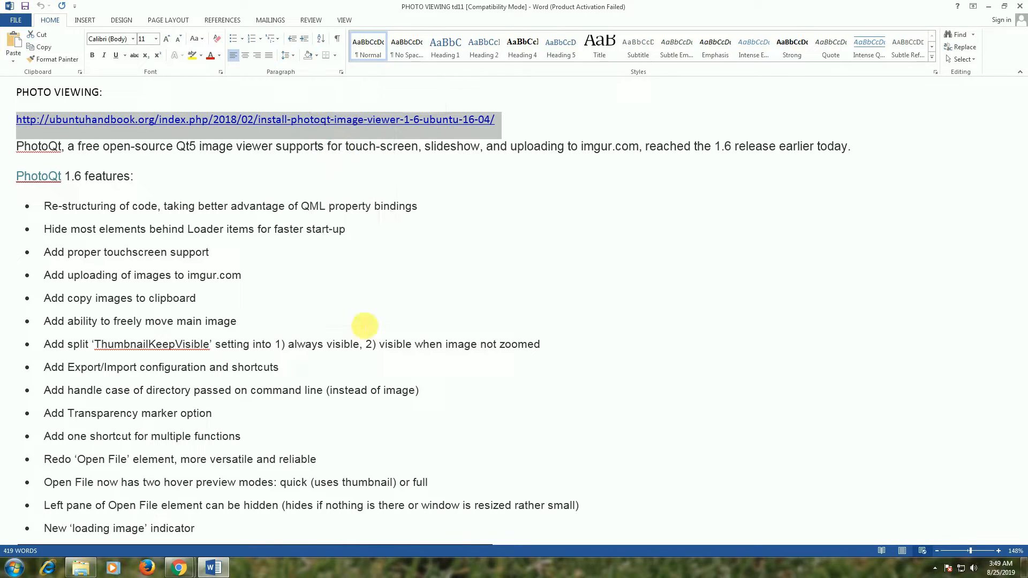
mouse_move(179, 566)
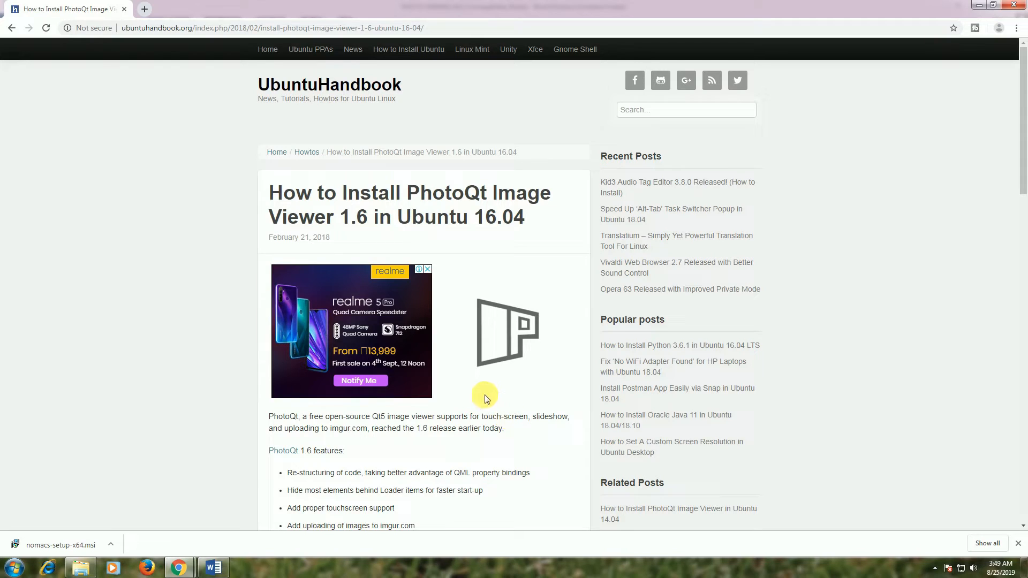
Scroll through the UbuntuHandbook PhotoQt article while the nomacs installer finishes downloading
scroll(down, 3)
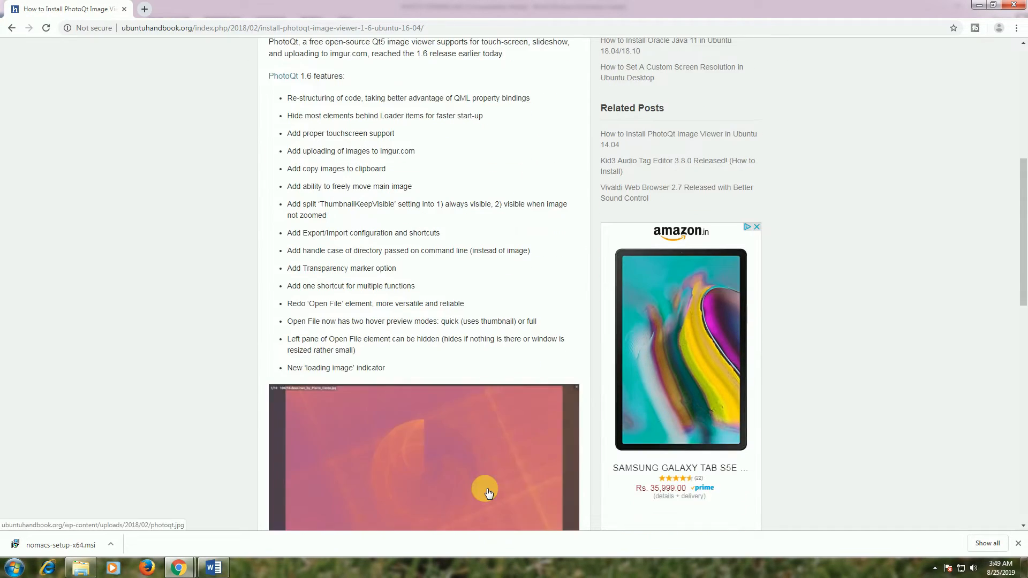
scroll(up, 3)
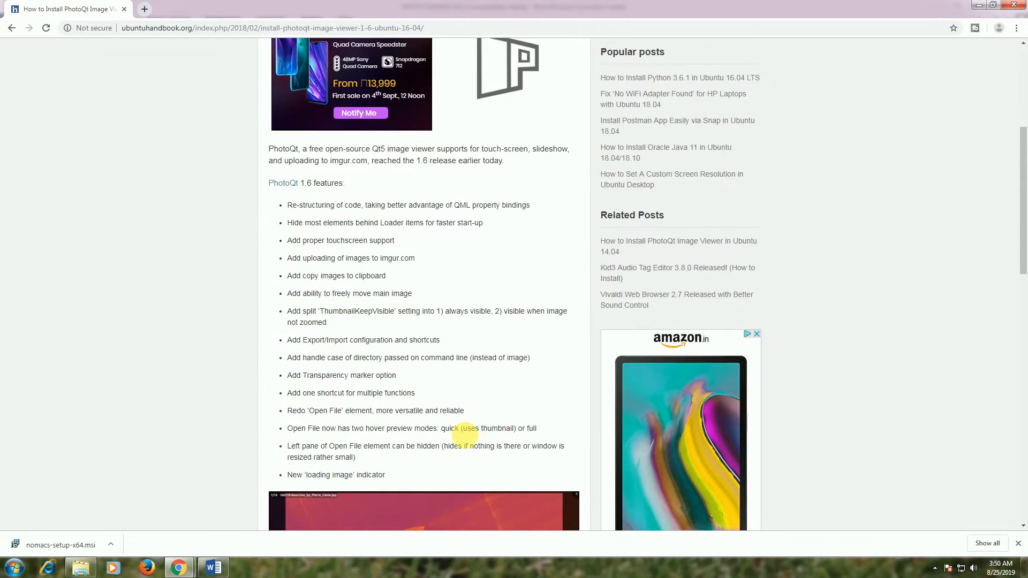
scroll(down, 3)
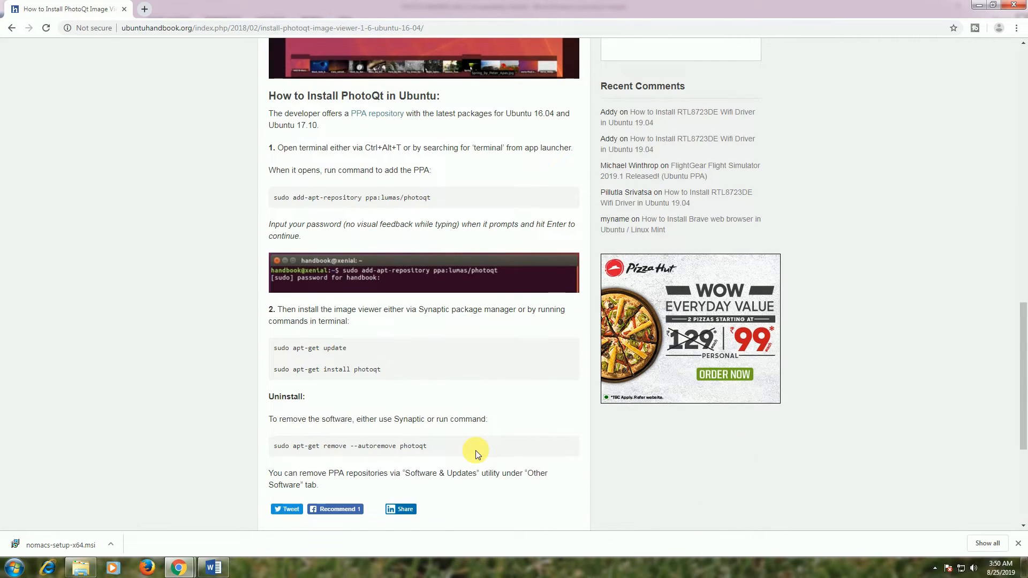
scroll(down, 3)
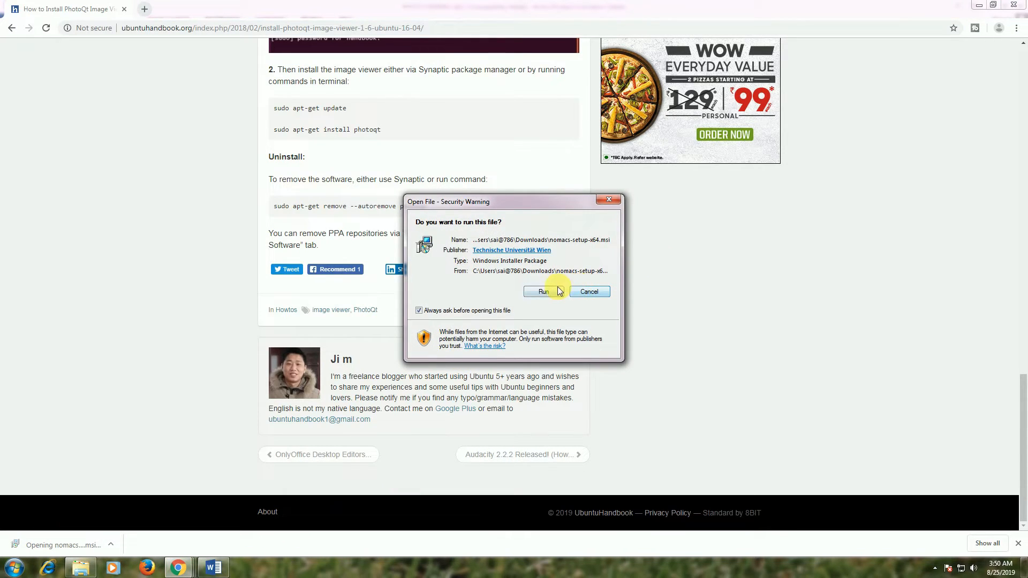
Allow the nomacs installer to run and close the finished setup wizard
click(540, 291)
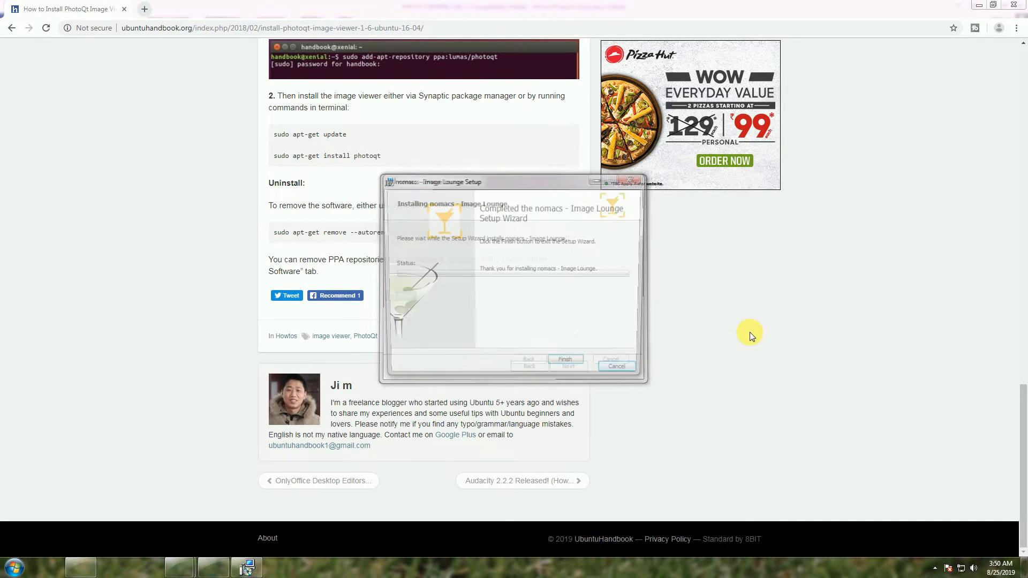
click(565, 358)
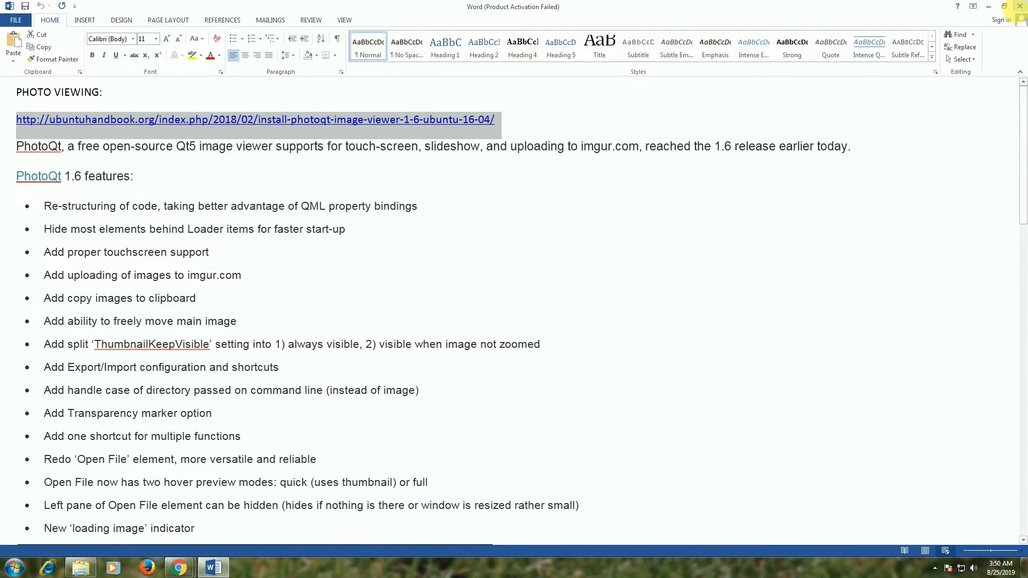
Close the Word notes and launch nomacs Image Lounge from the Start menu
click(987, 6)
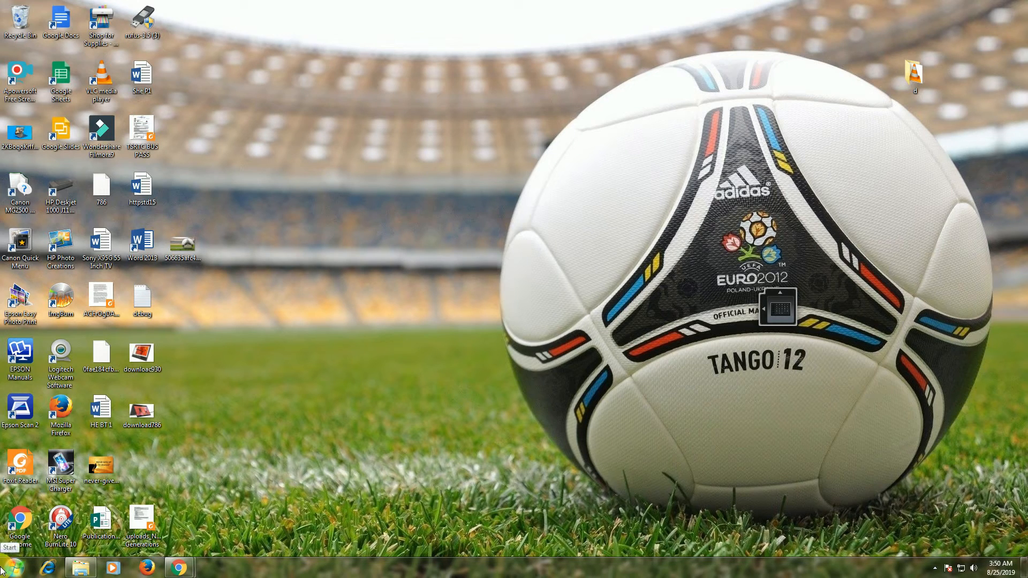
click(8, 566)
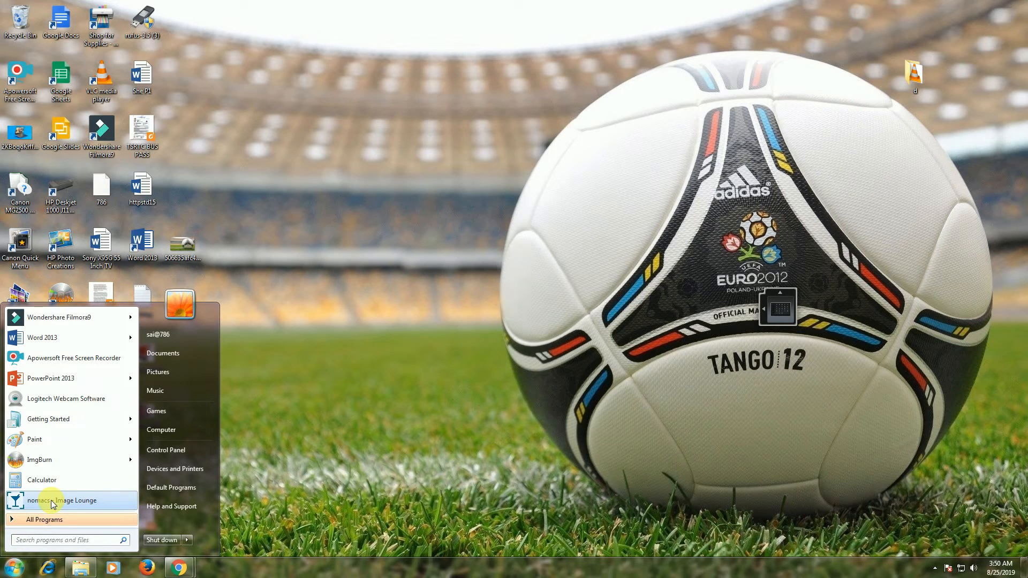
click(63, 500)
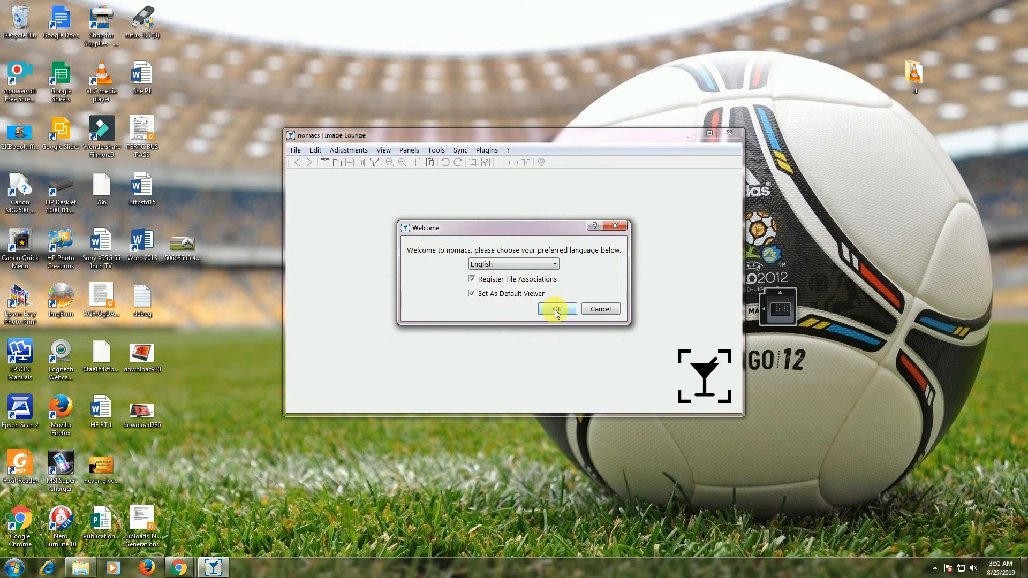
Accept the English welcome defaults and open Chrysanthemum from Public Pictures > Sample Pictures
click(554, 308)
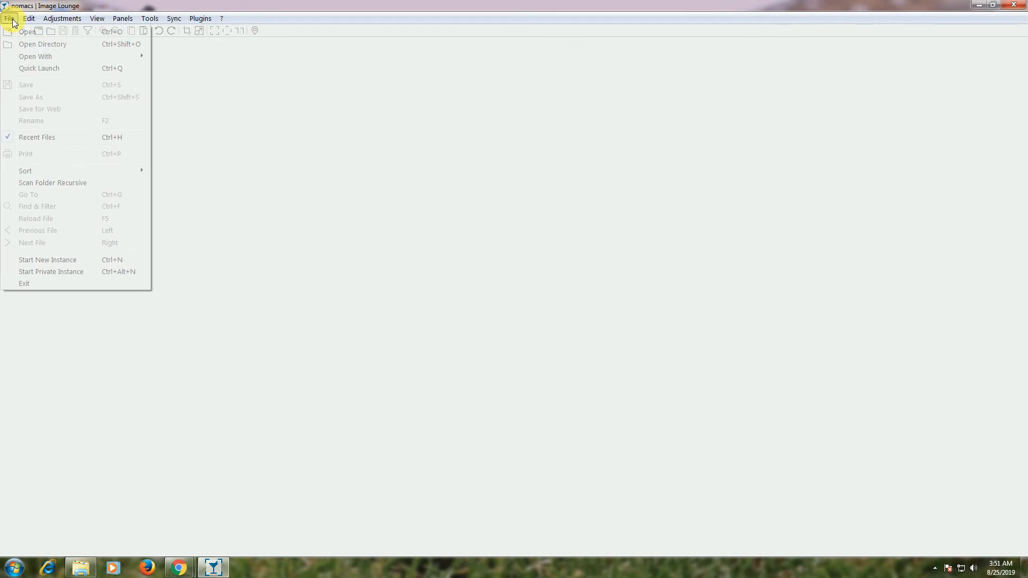
mouse_move(82, 57)
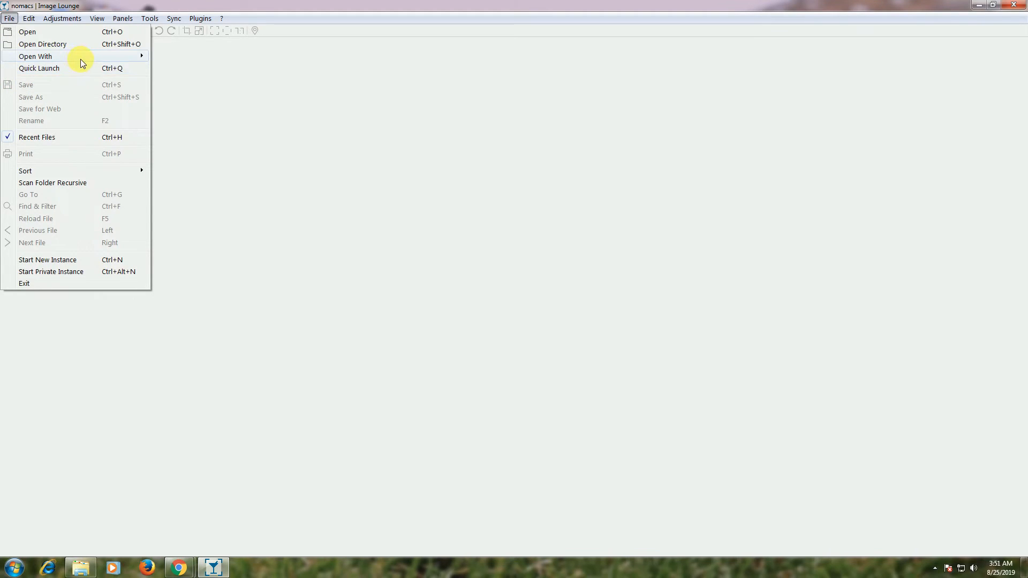
click(27, 31)
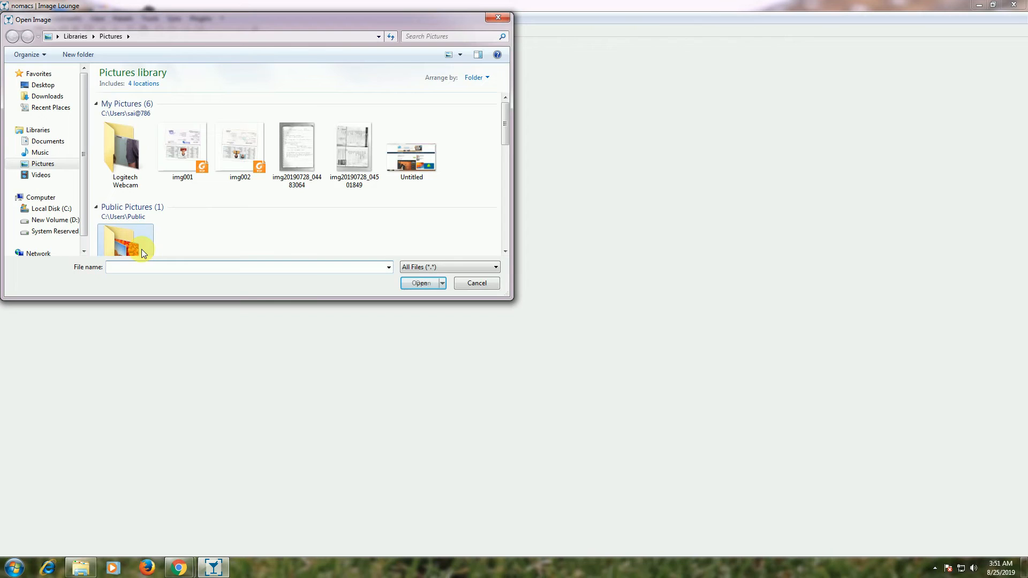
double_click(125, 239)
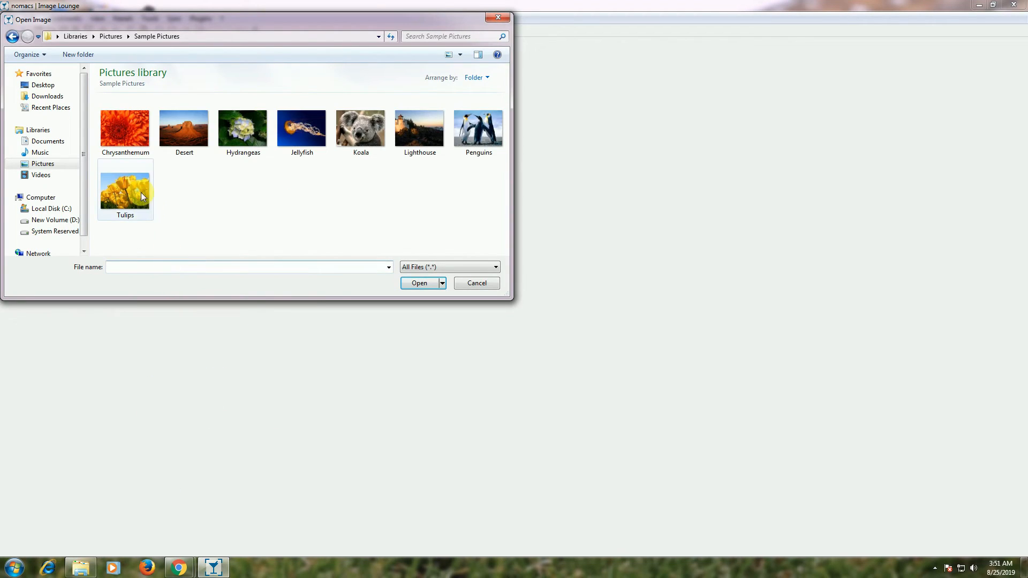
double_click(124, 128)
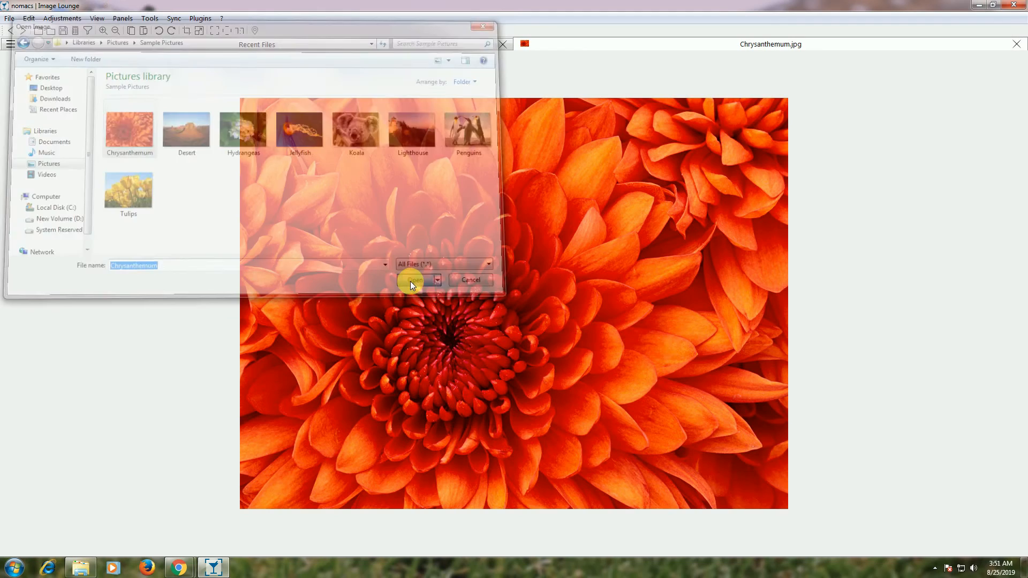
click(411, 280)
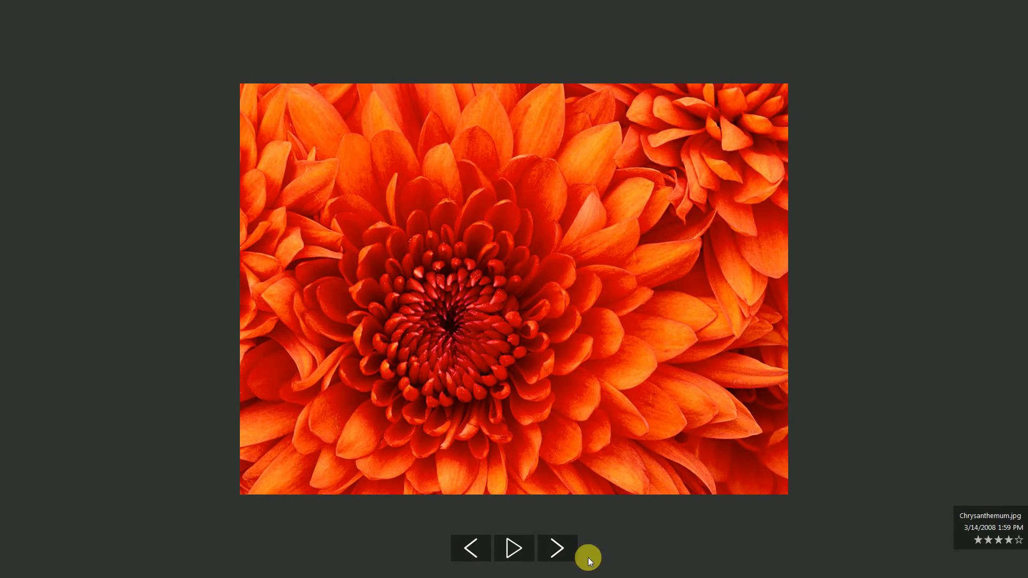
mouse_move(565, 490)
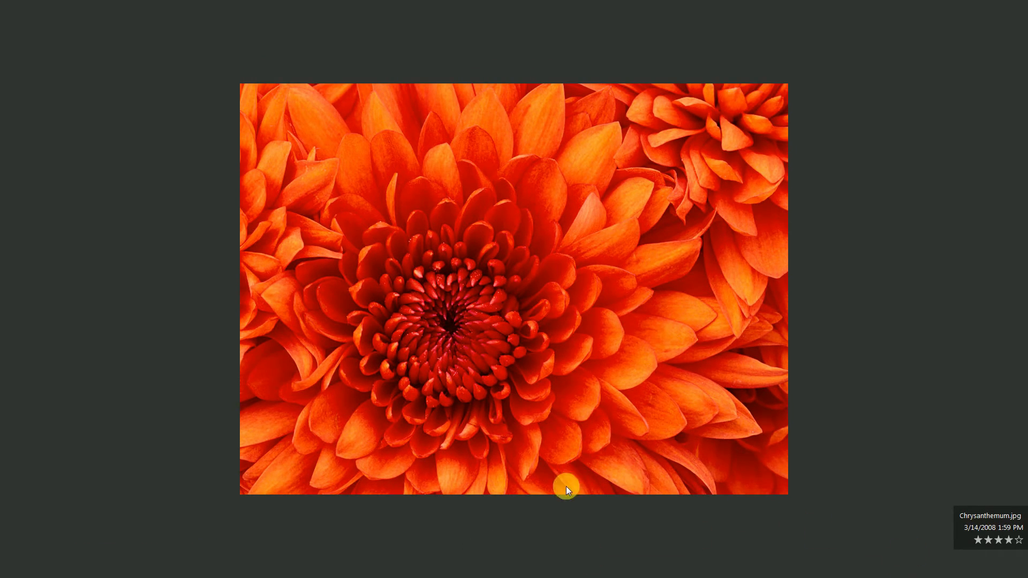
mouse_move(512, 292)
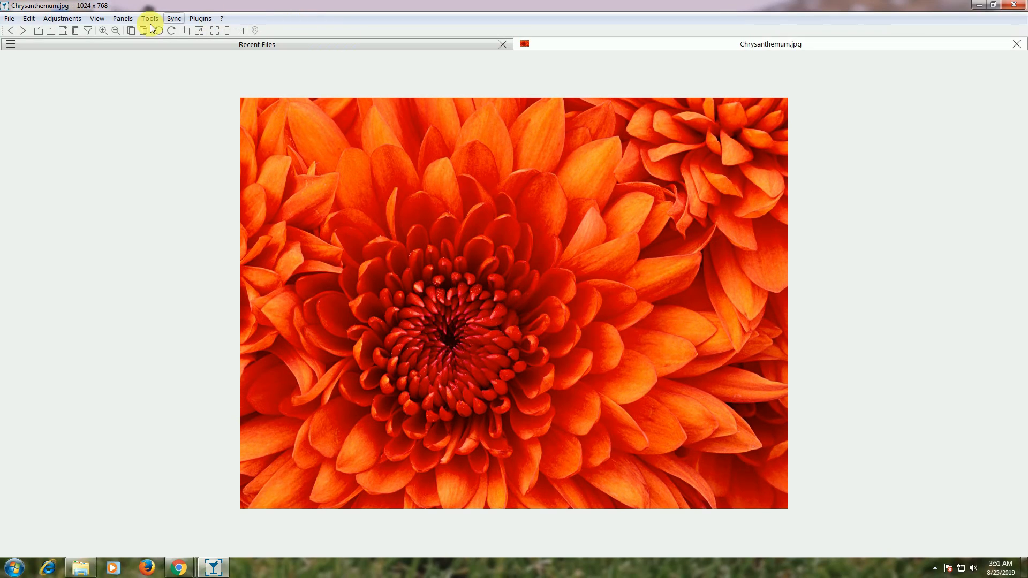
Rotate the Chrysanthemum picture clockwise to 768 x 1024 portrait and bring up Find & Filter
click(159, 29)
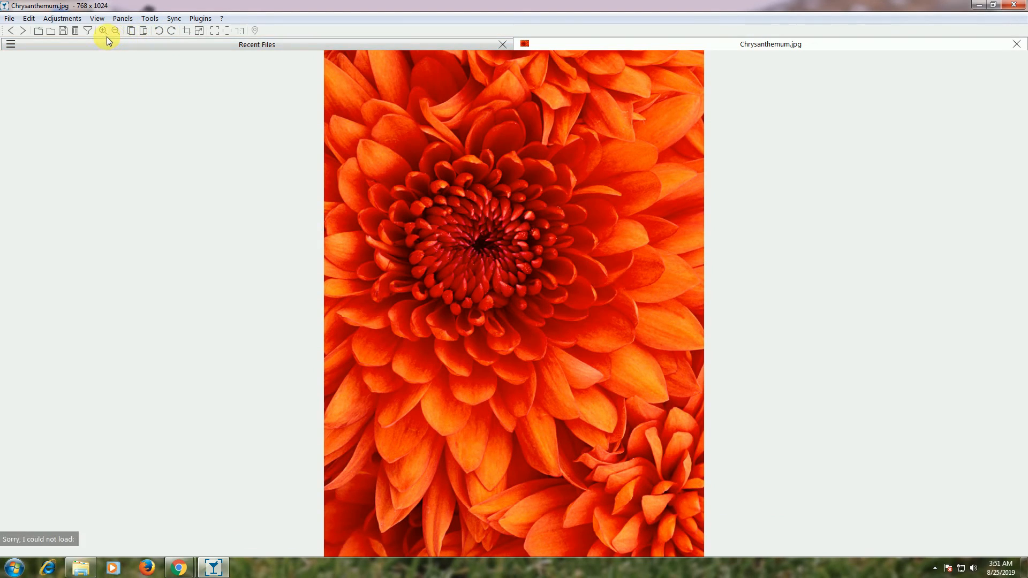
click(89, 30)
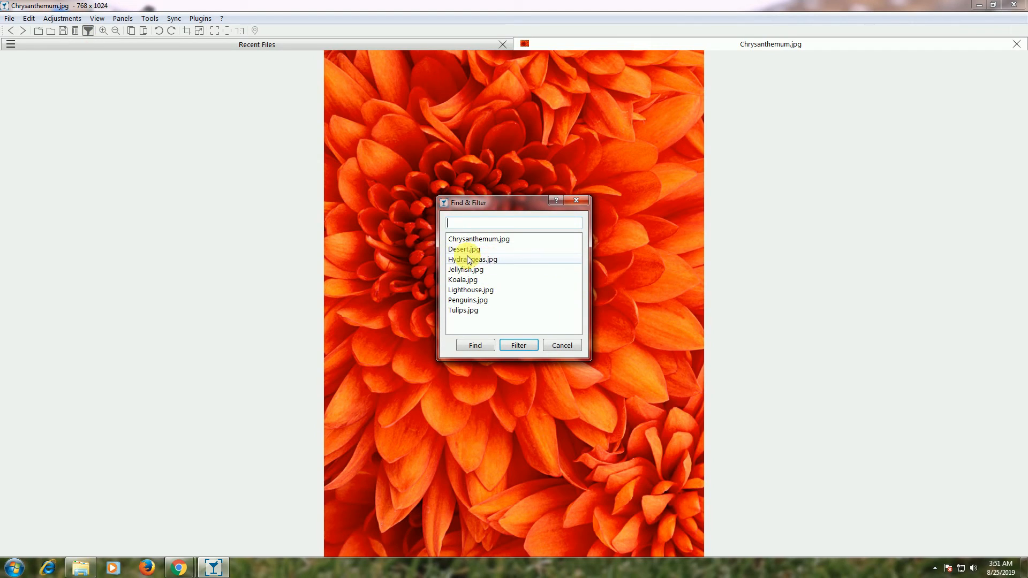
mouse_move(478, 296)
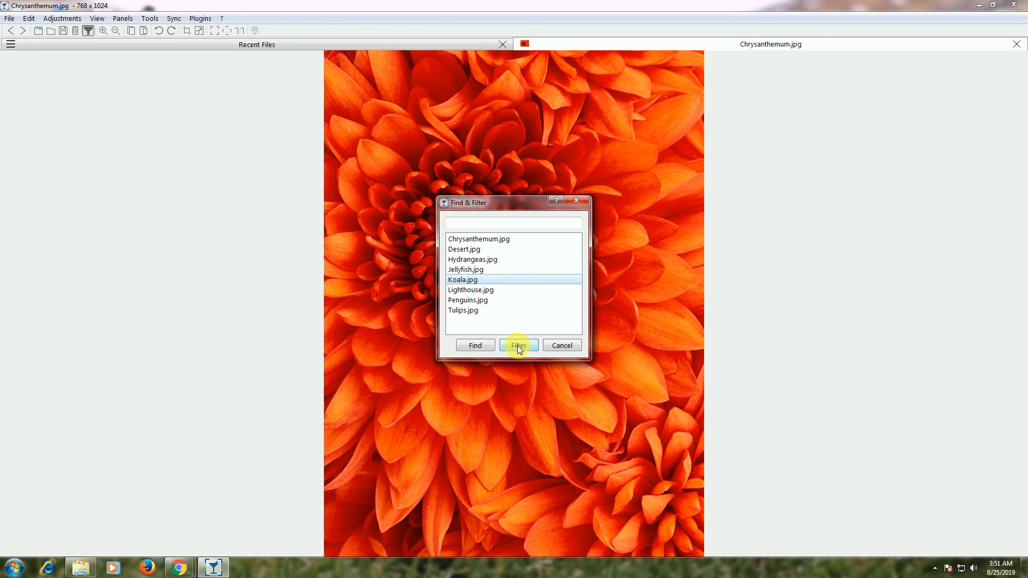
Filter the sample list down to Koala.jpg, then quit nomacs with Save and Quit
click(519, 346)
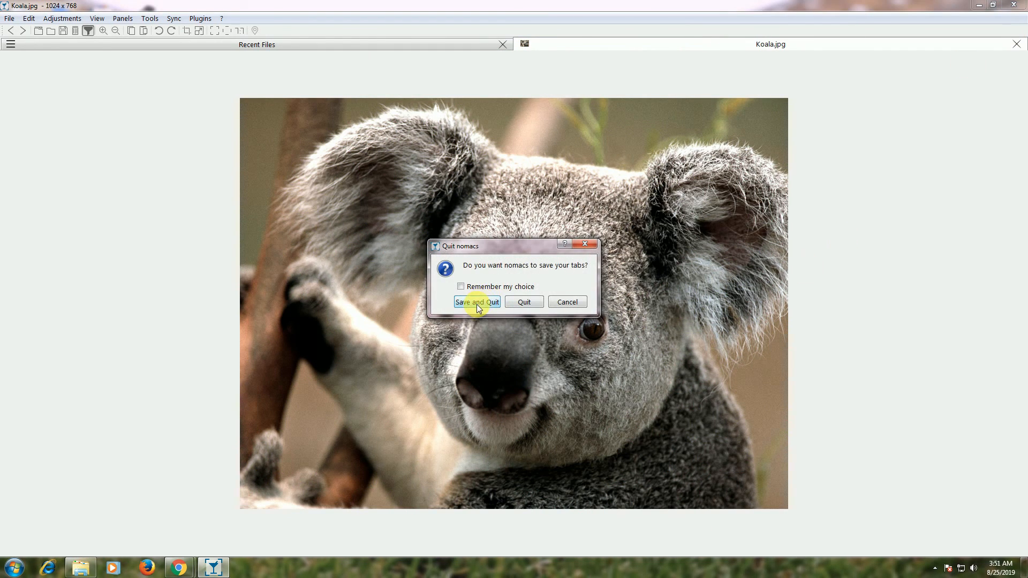
click(476, 302)
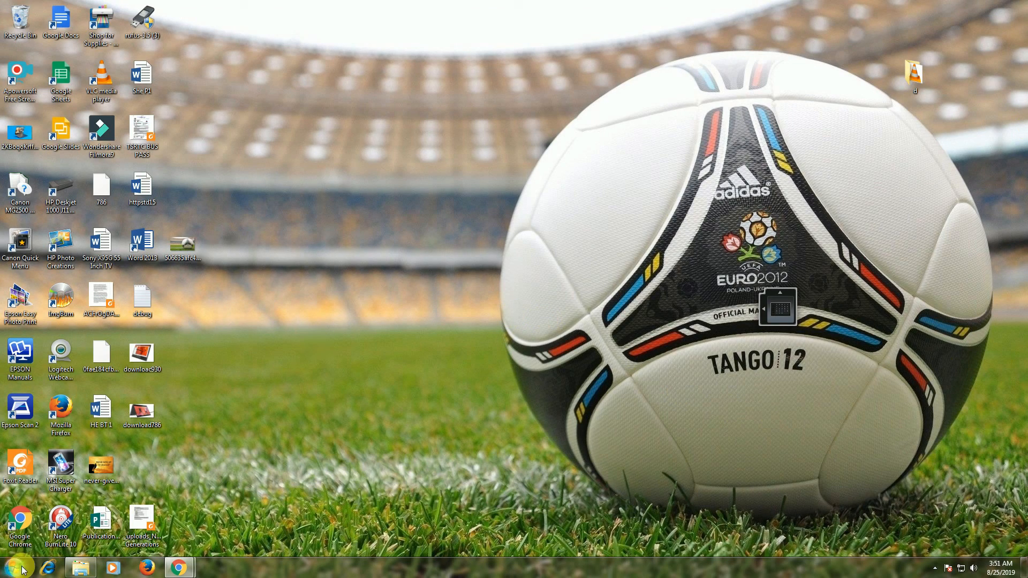